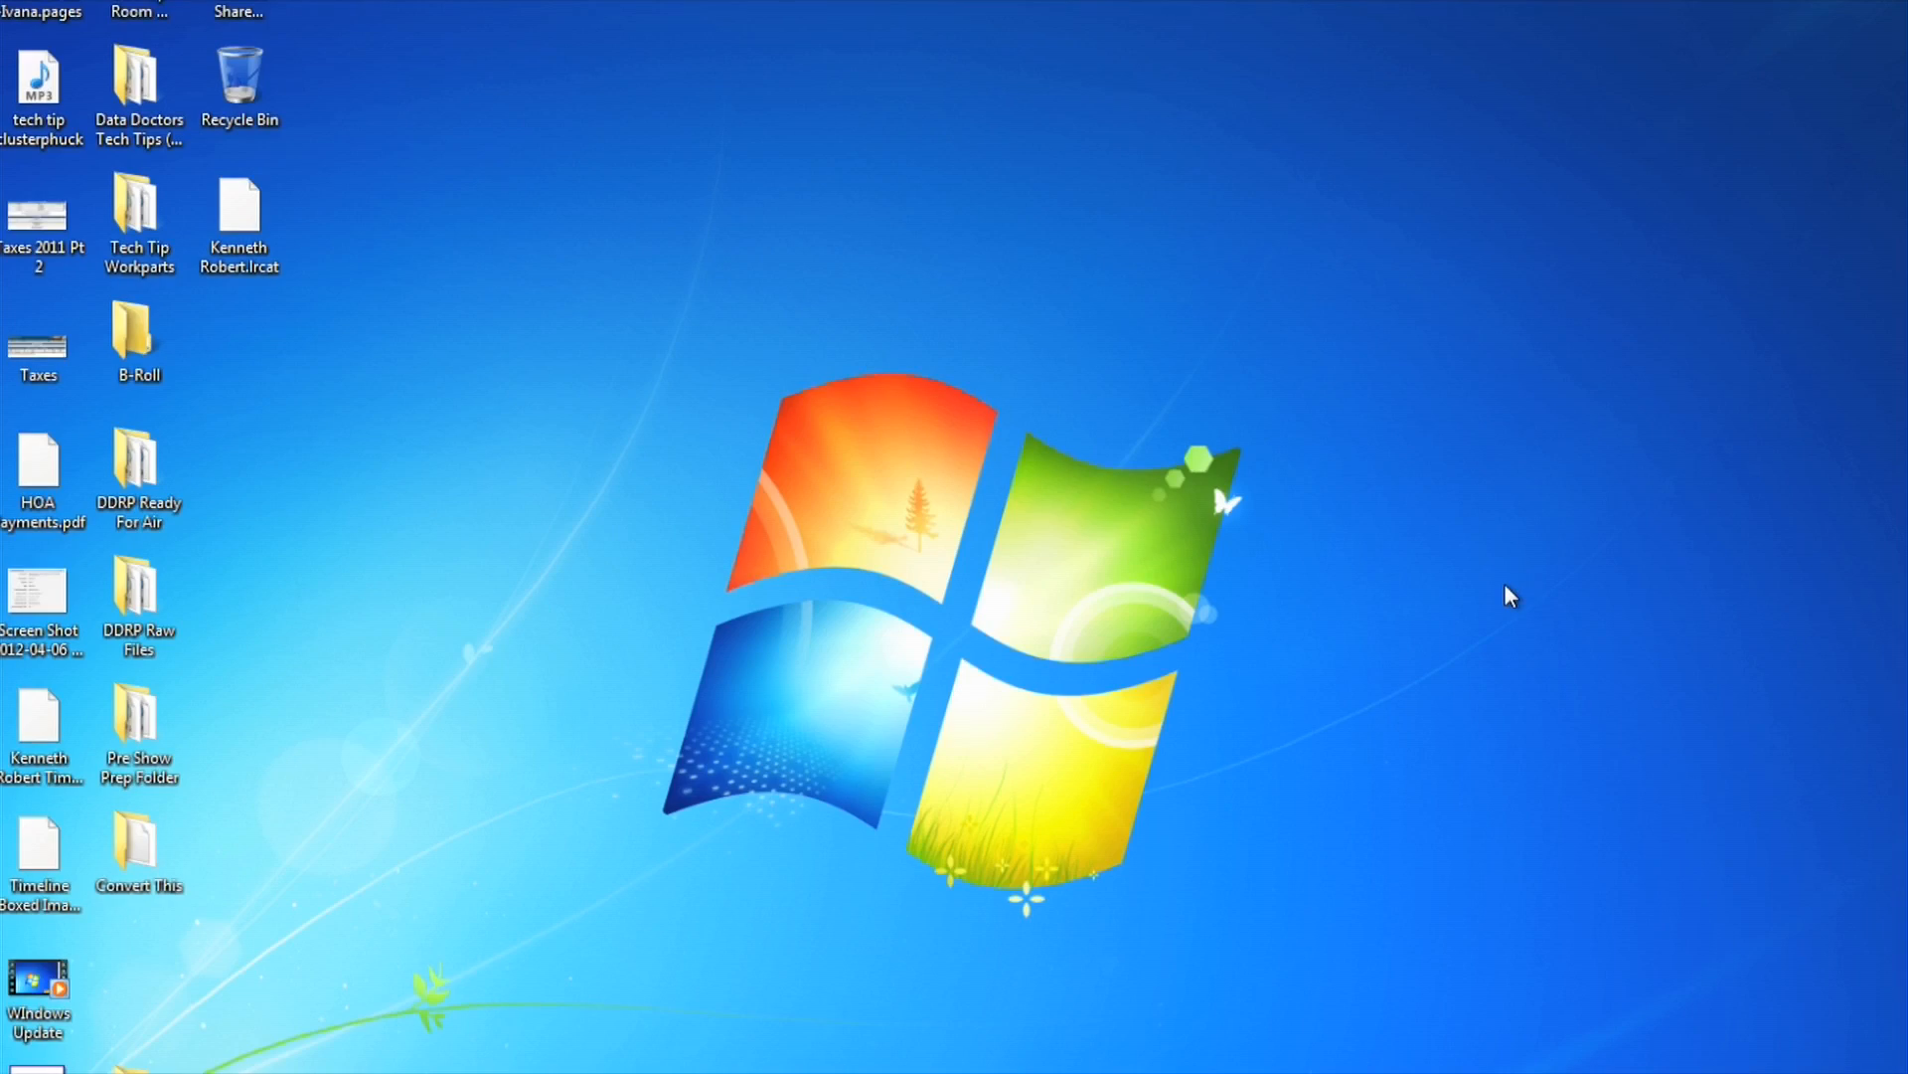
# Step: Open the Shut Down Windows dialog from the desktop with Alt+F4
pyautogui.press('Alt+F4')
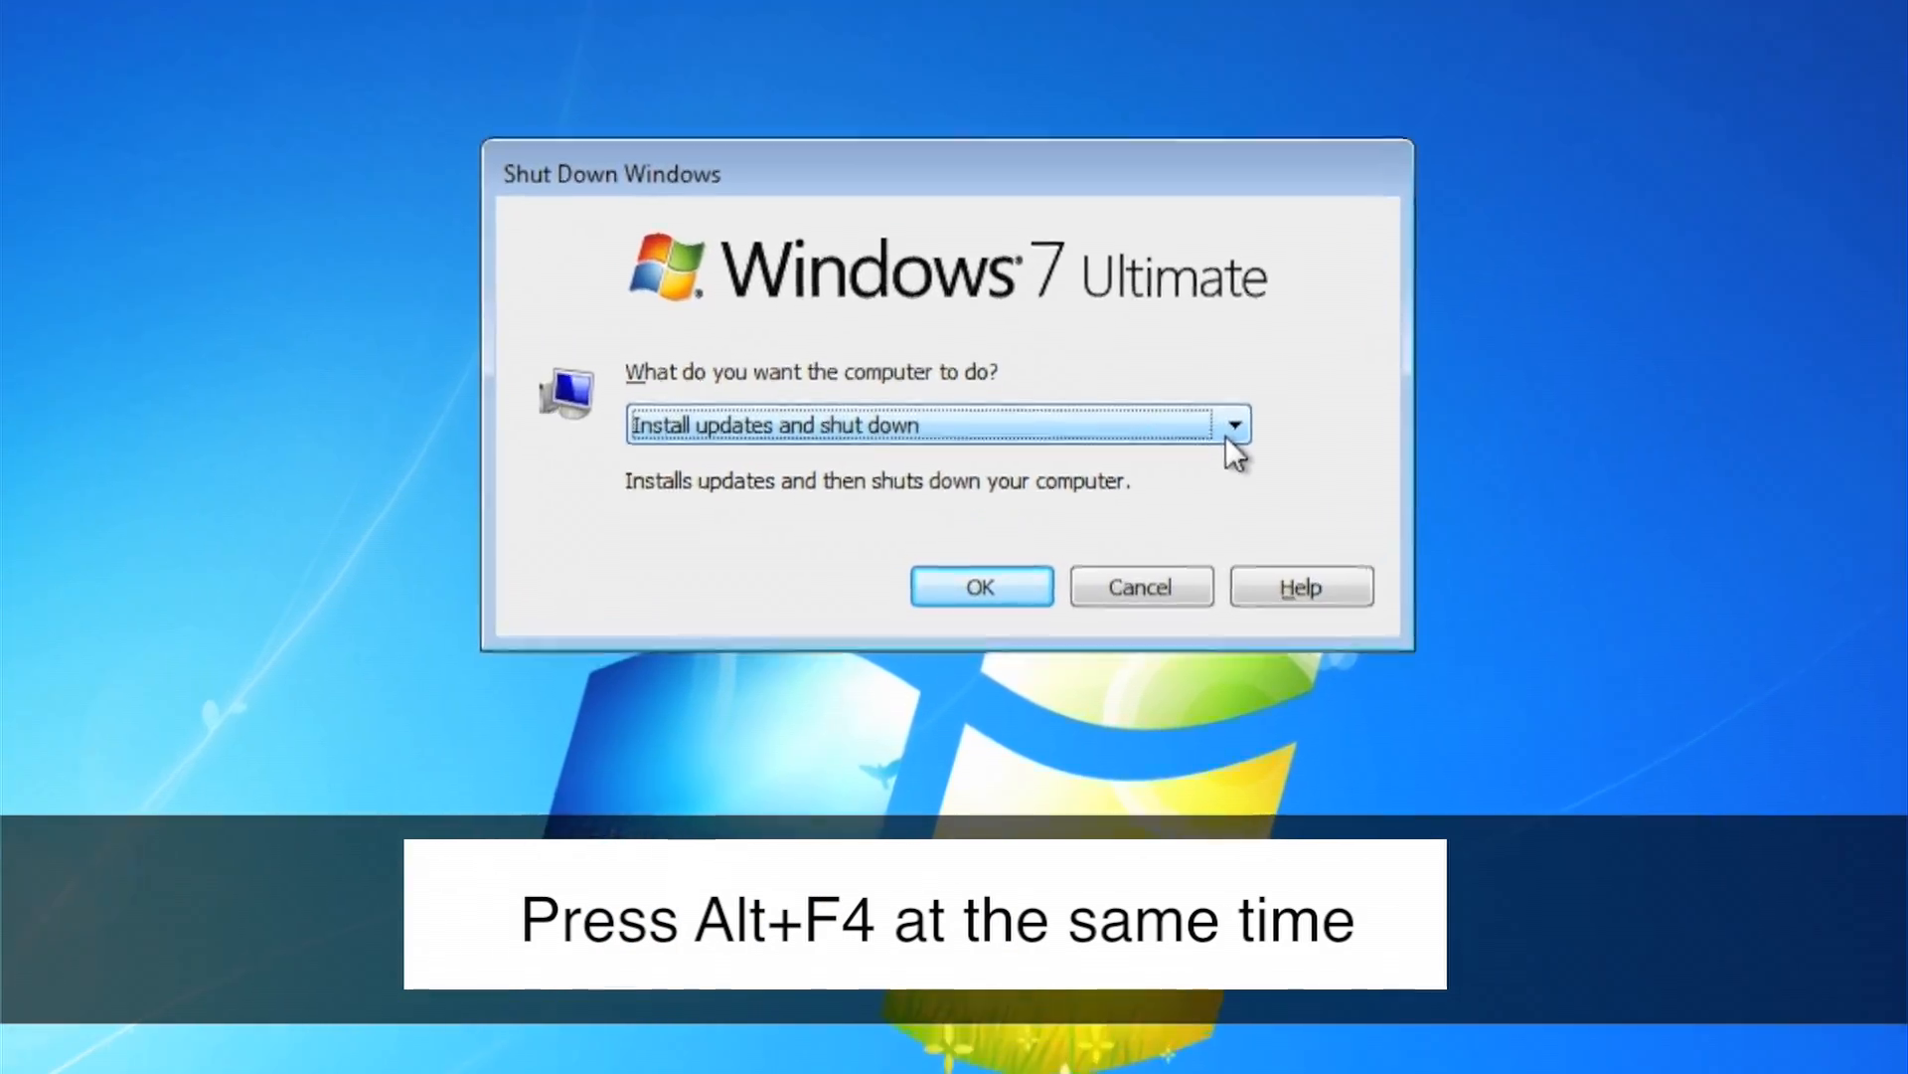
# Step: Choose 'Shut down' from the 'What do you want the computer to do?' dropdown
pyautogui.click(1235, 424)
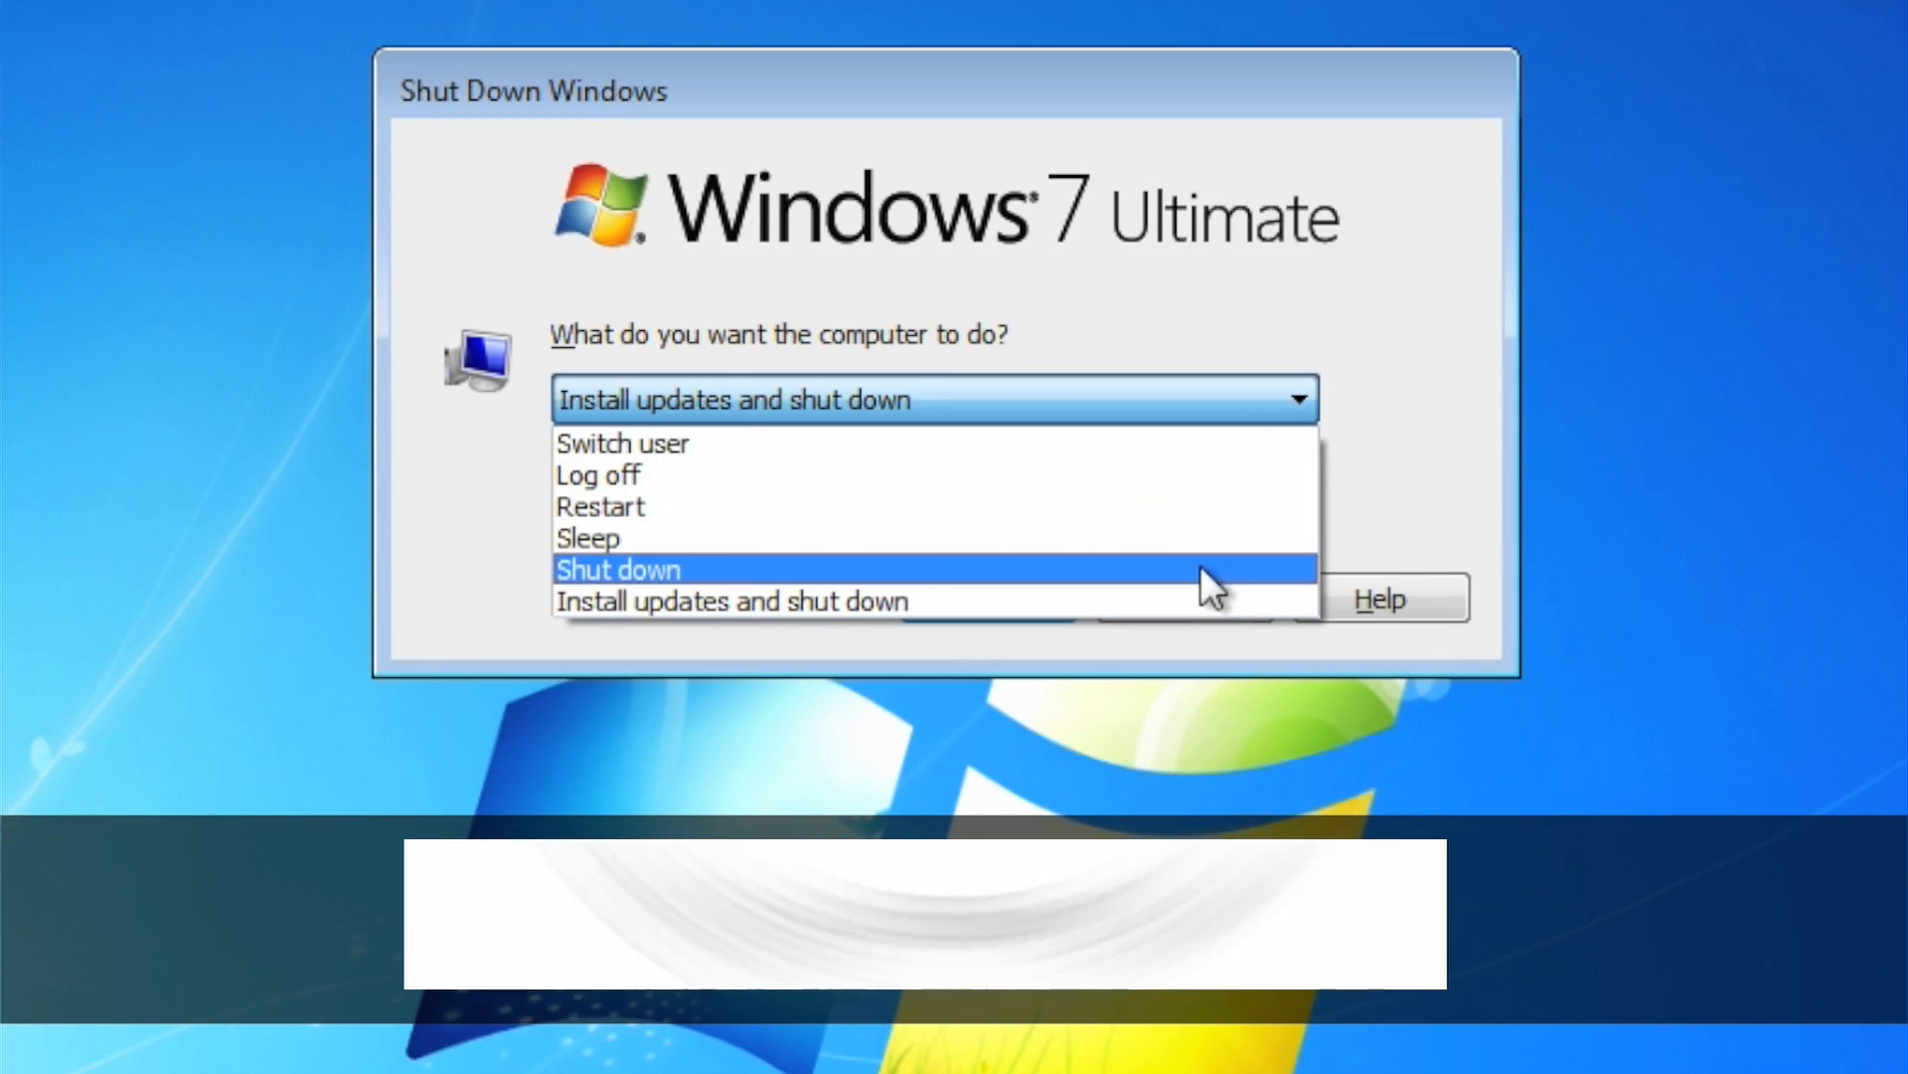
pyautogui.click(617, 568)
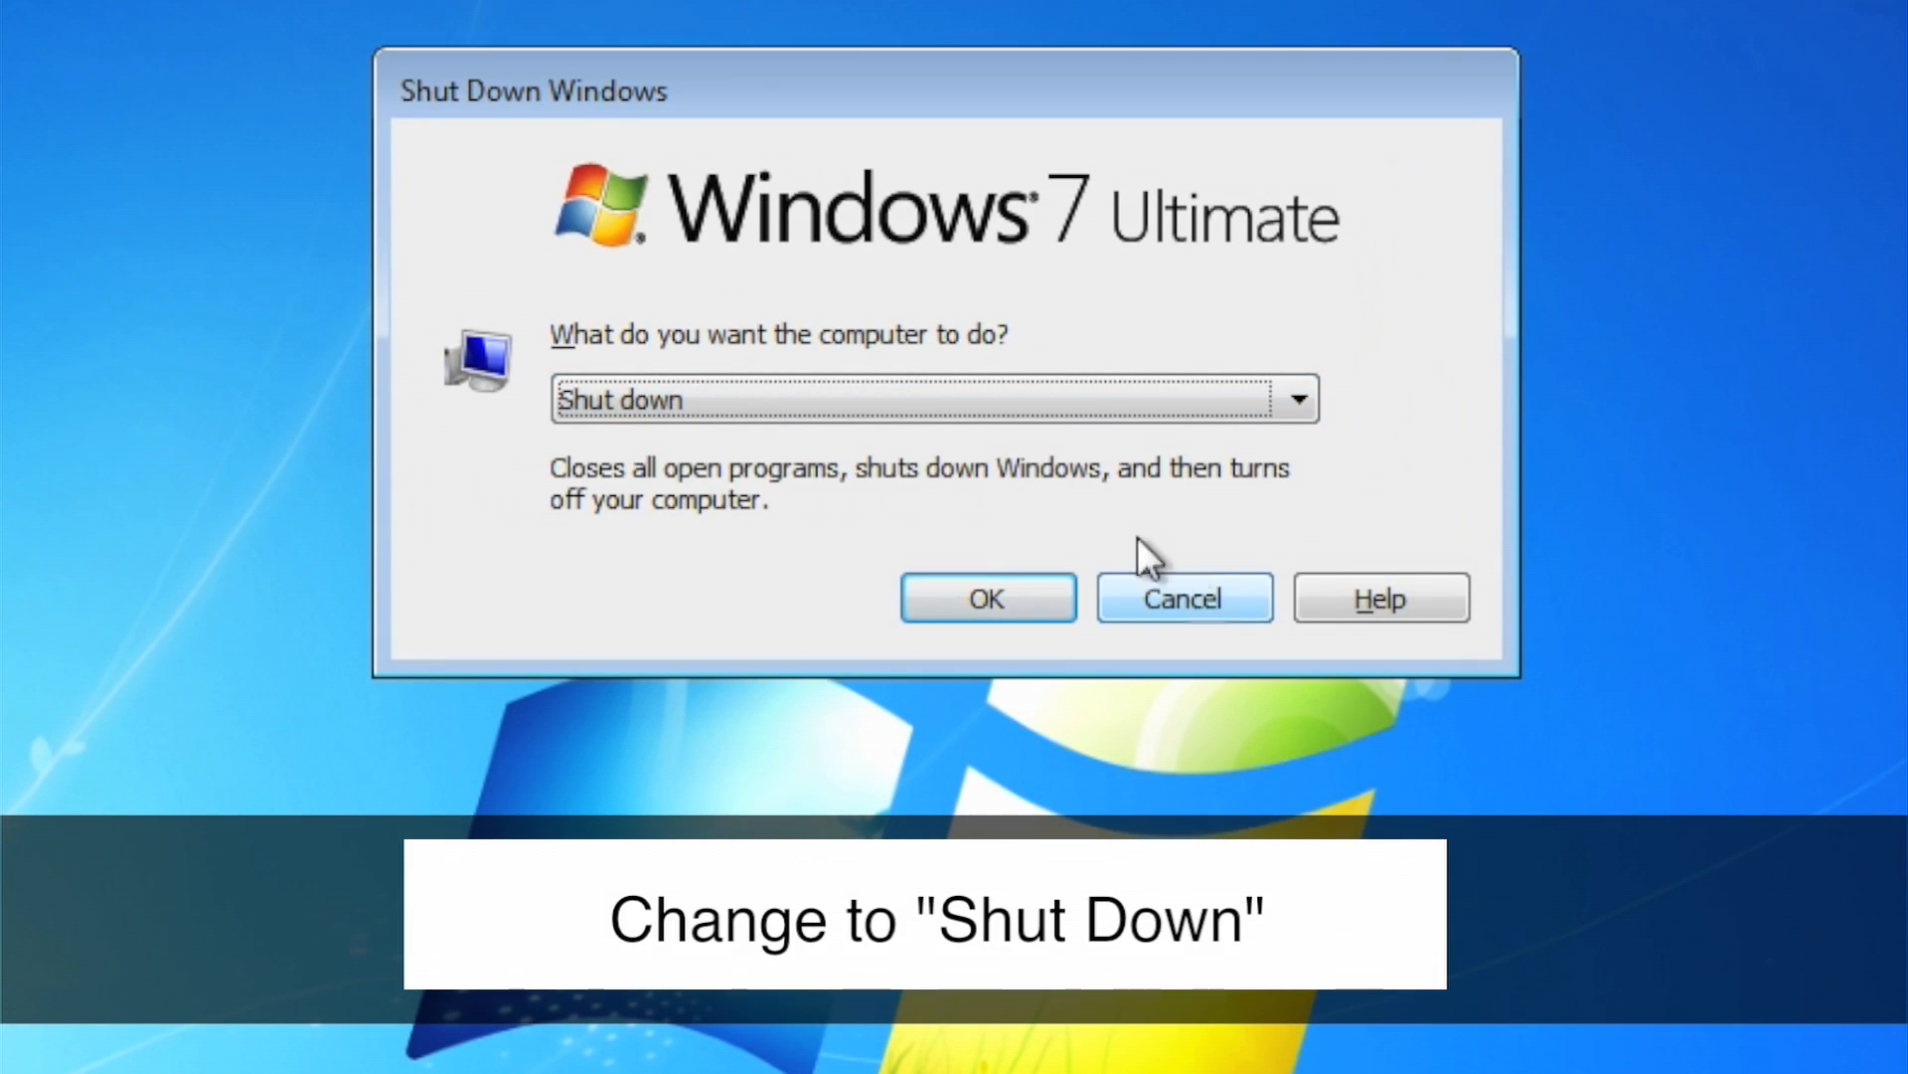